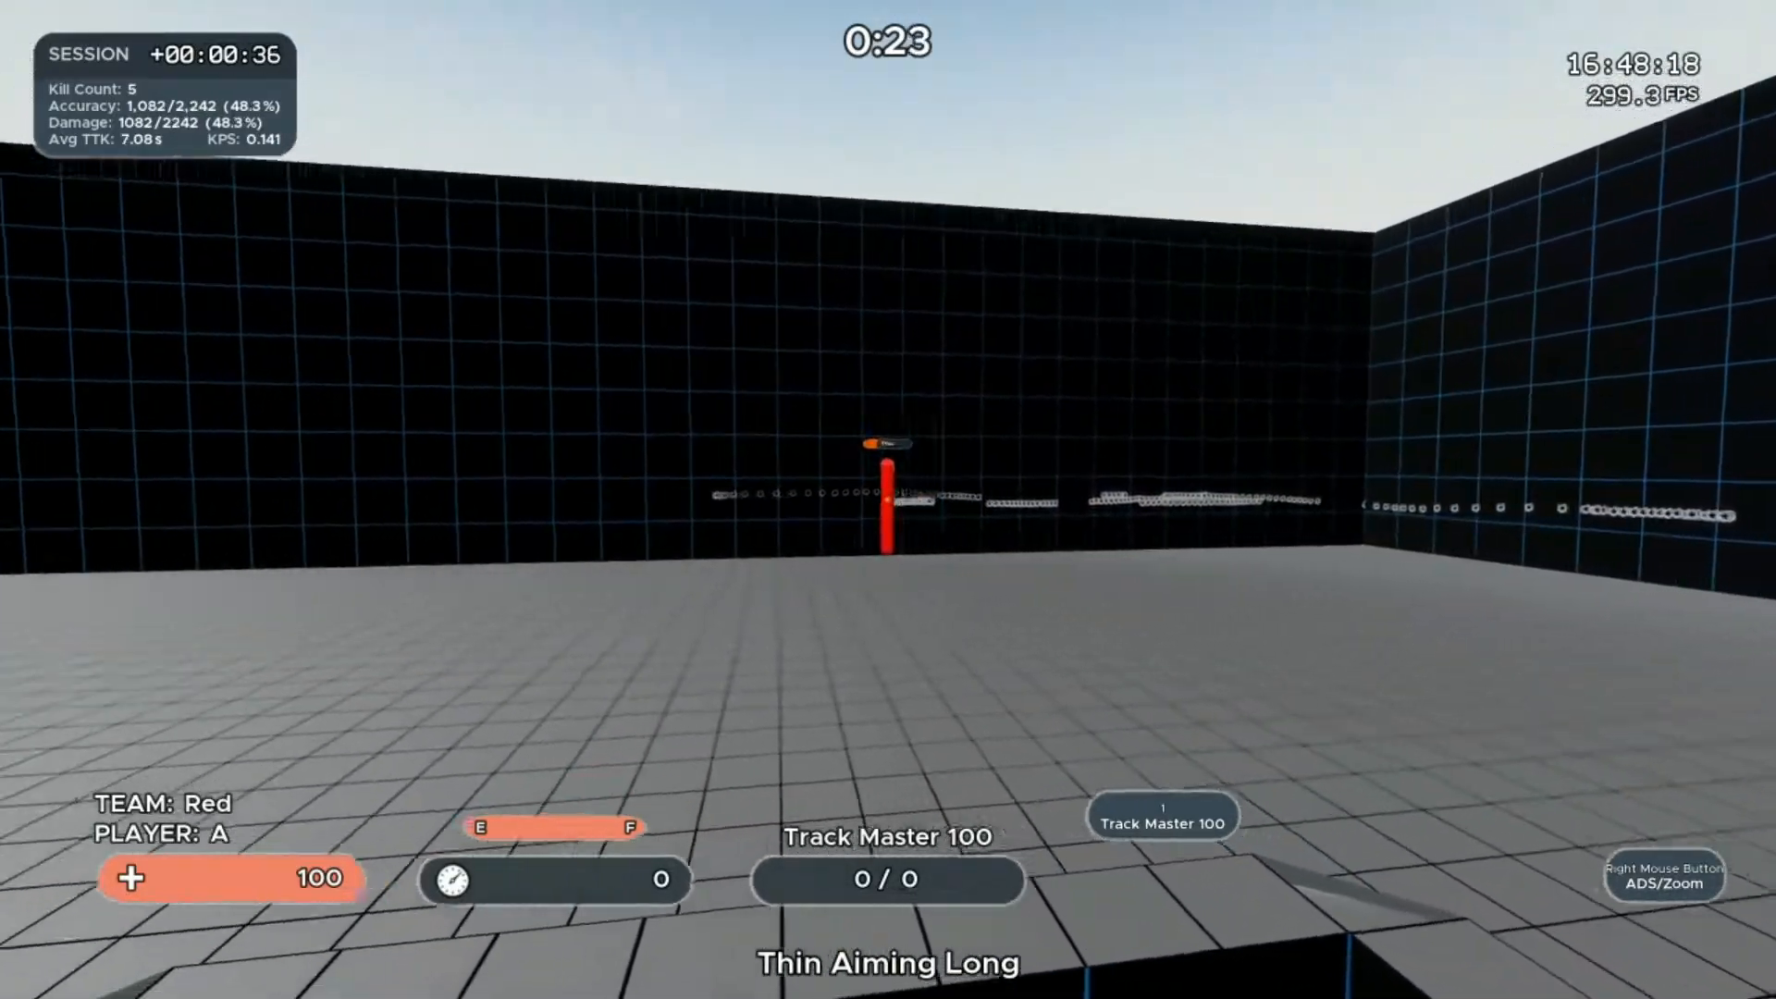
Track the red target in Thin Aiming Long until the timer runs out.
left_click(888, 499)
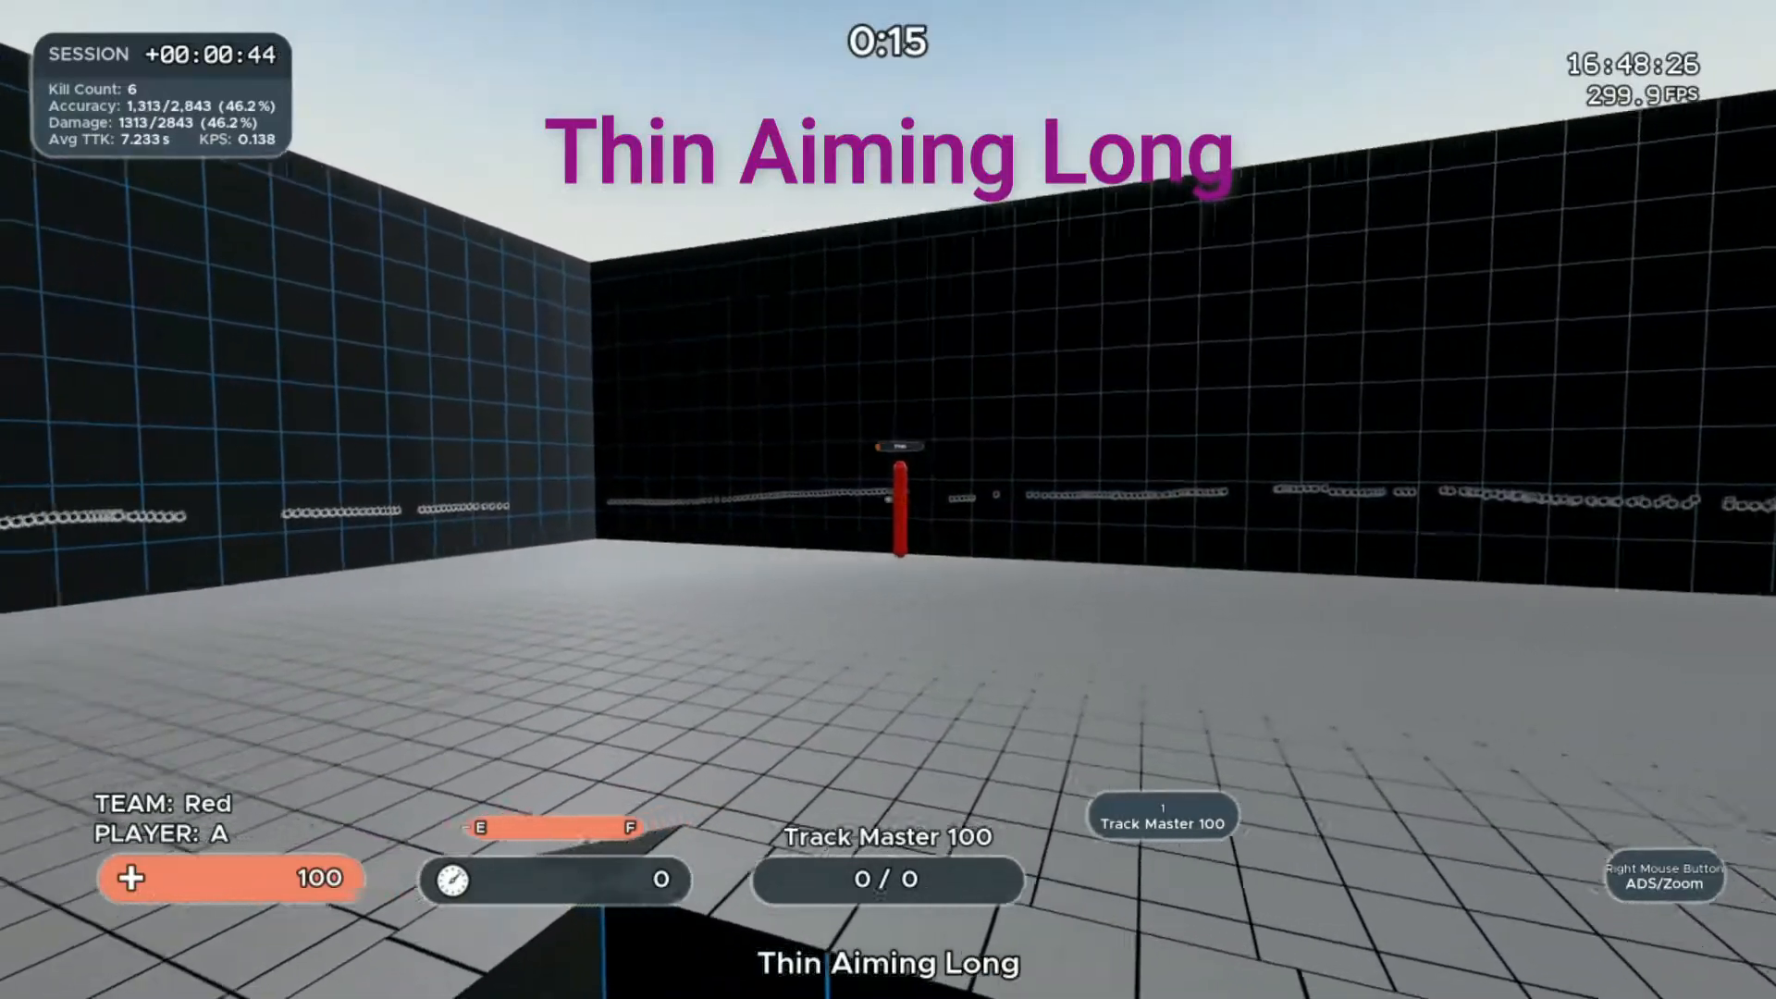
left_click(888, 498)
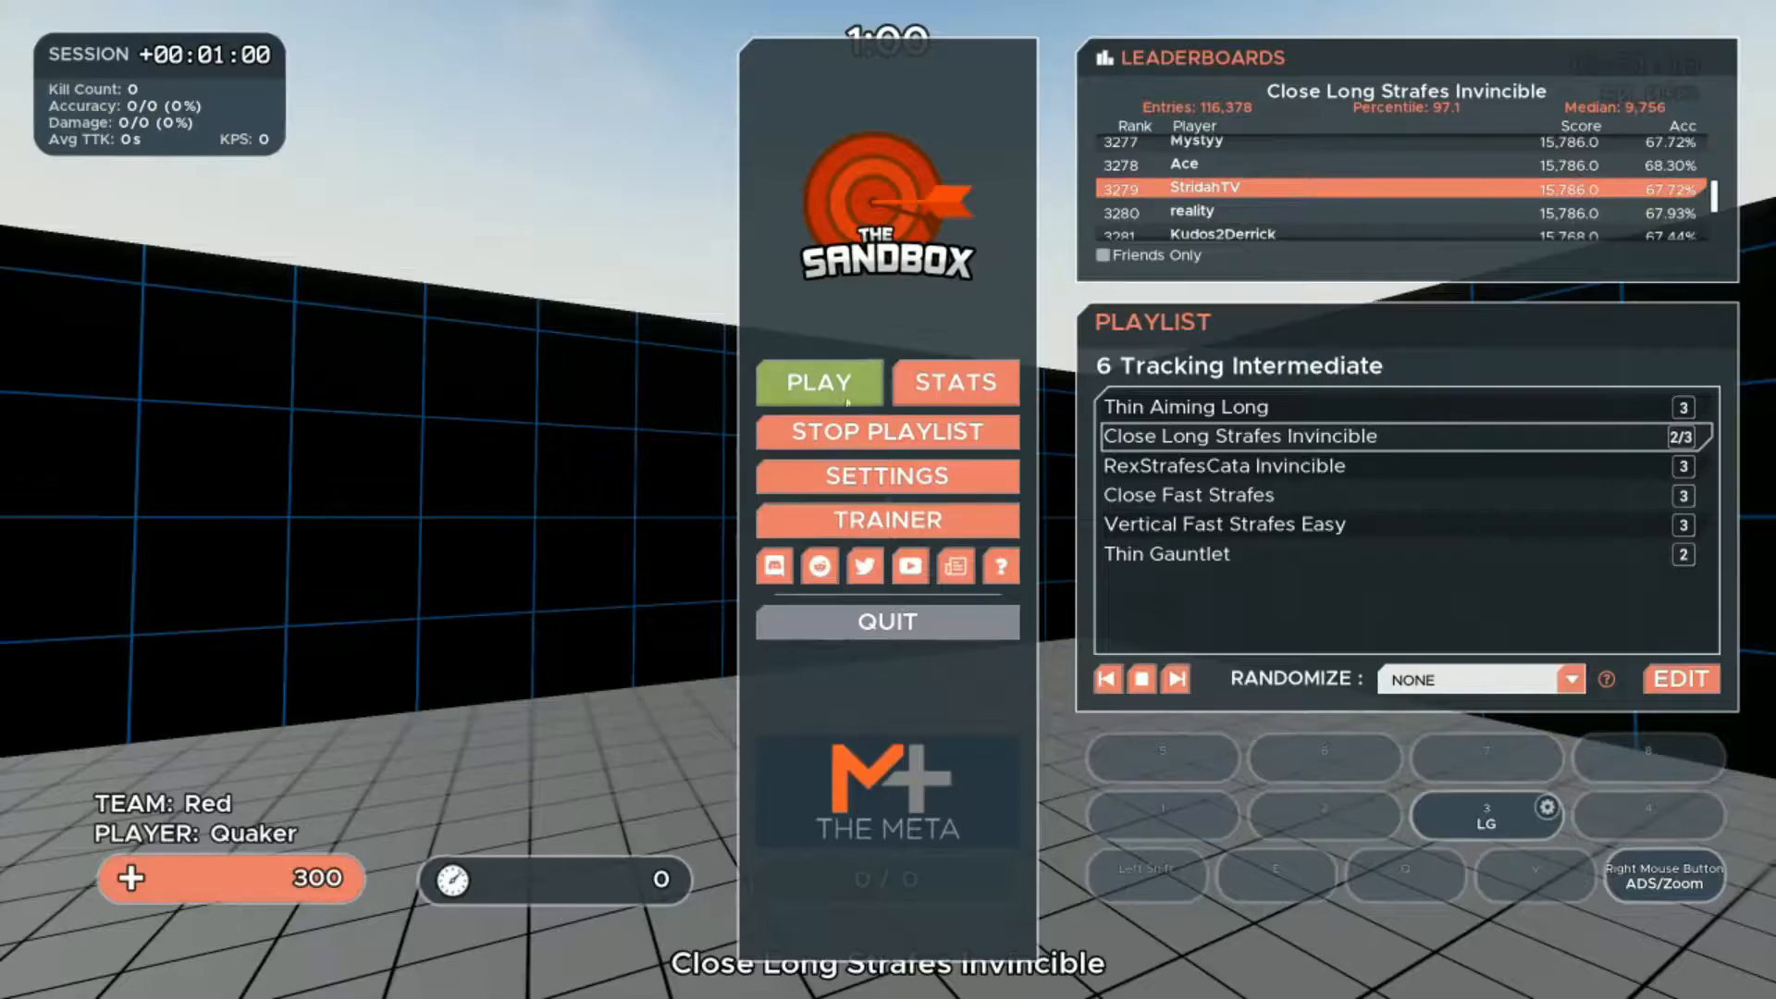
left_click(819, 381)
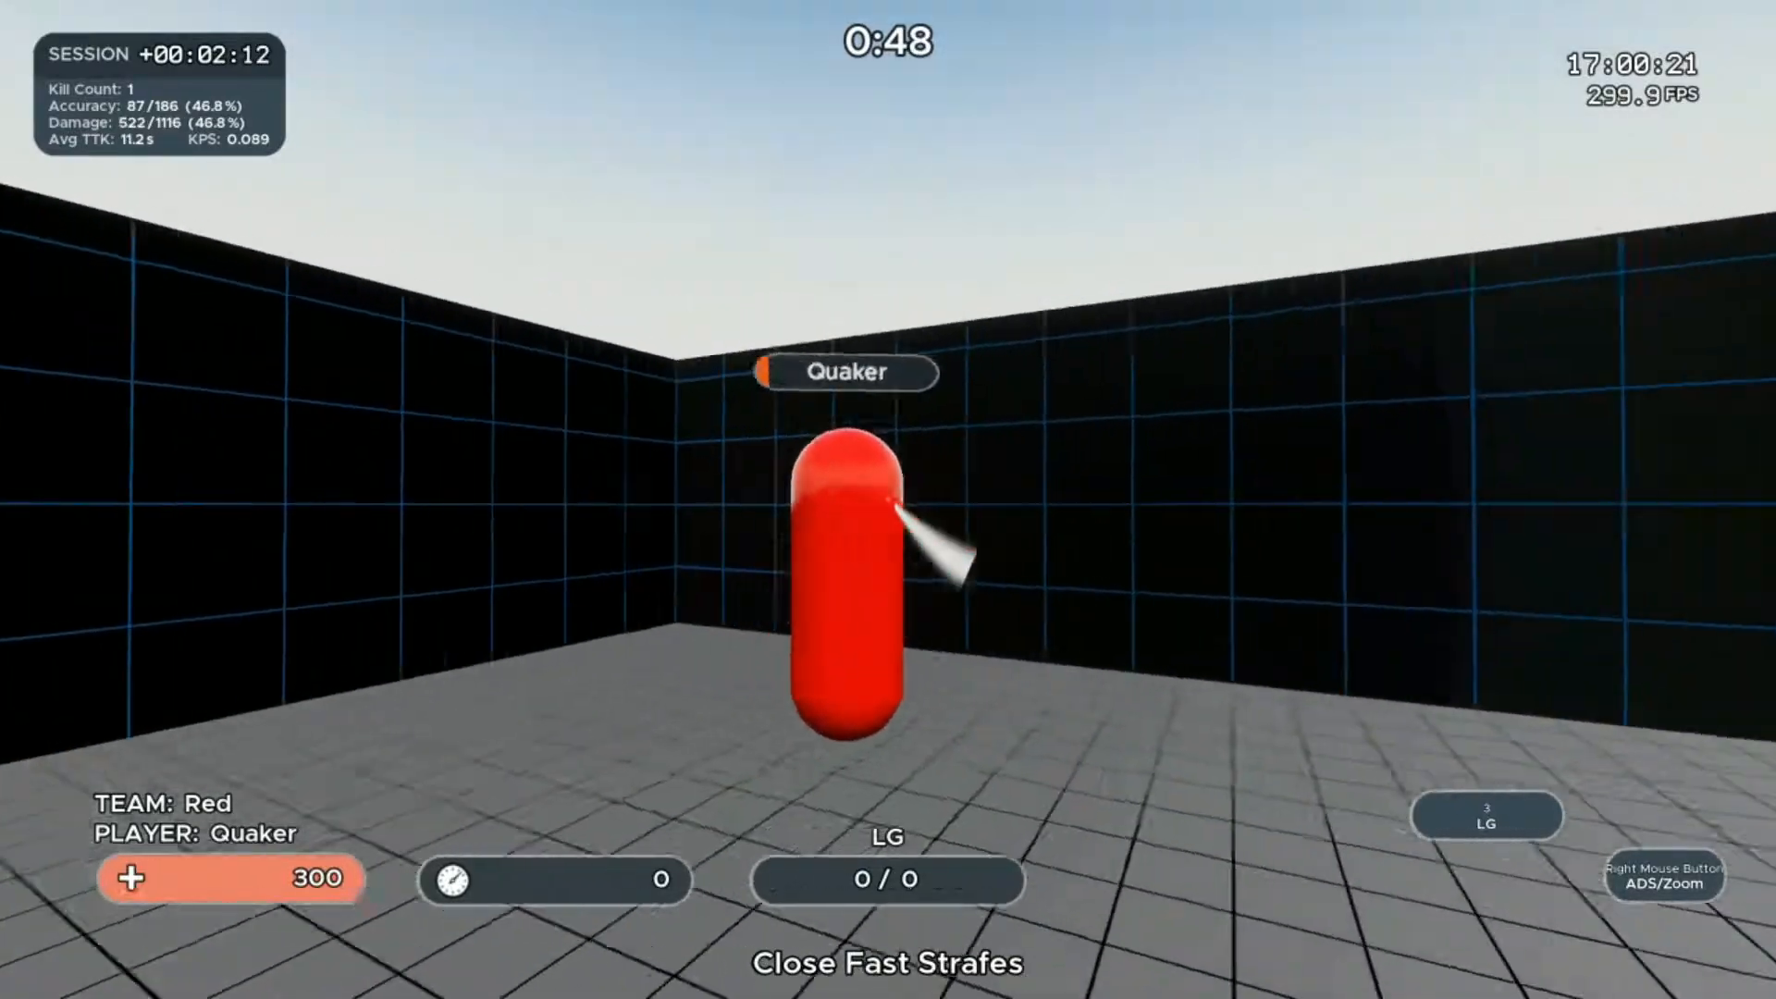
Keep the lightning gun on the red strafing capsule in Close Fast Strafes.
left_click(844, 511)
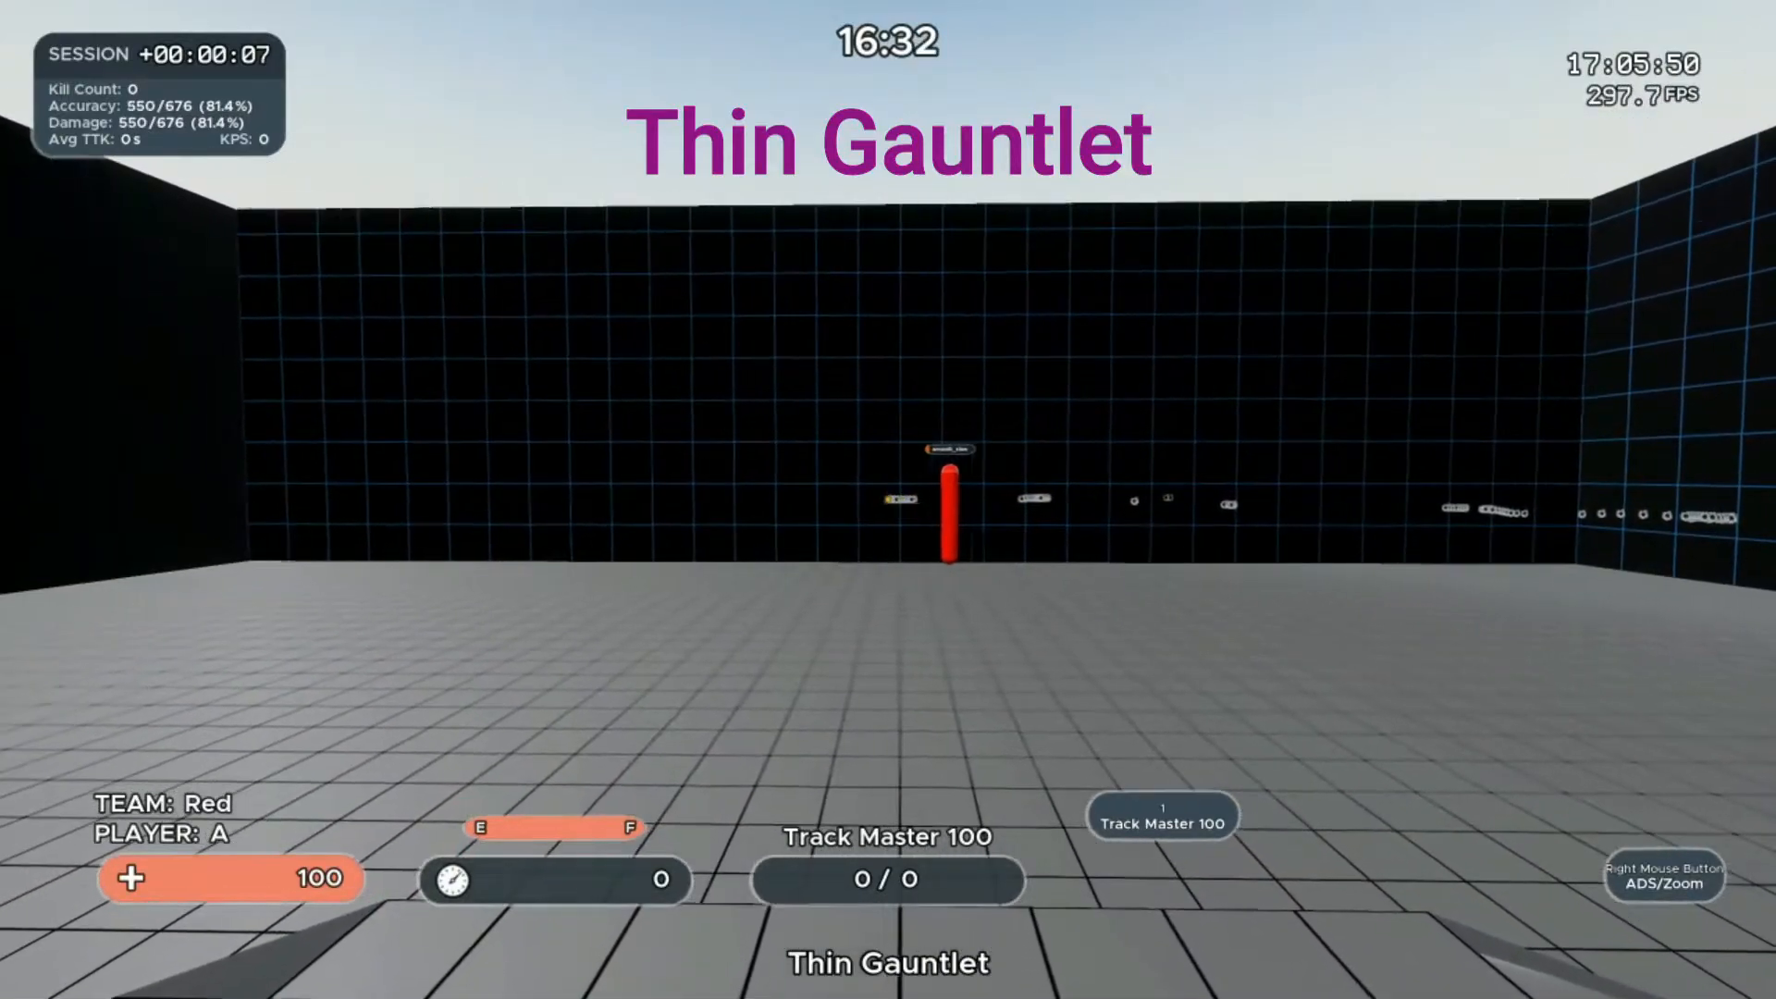
Fire on the thin red target as Thin Gauntlet begins, accuracy near 74%.
left_click(950, 511)
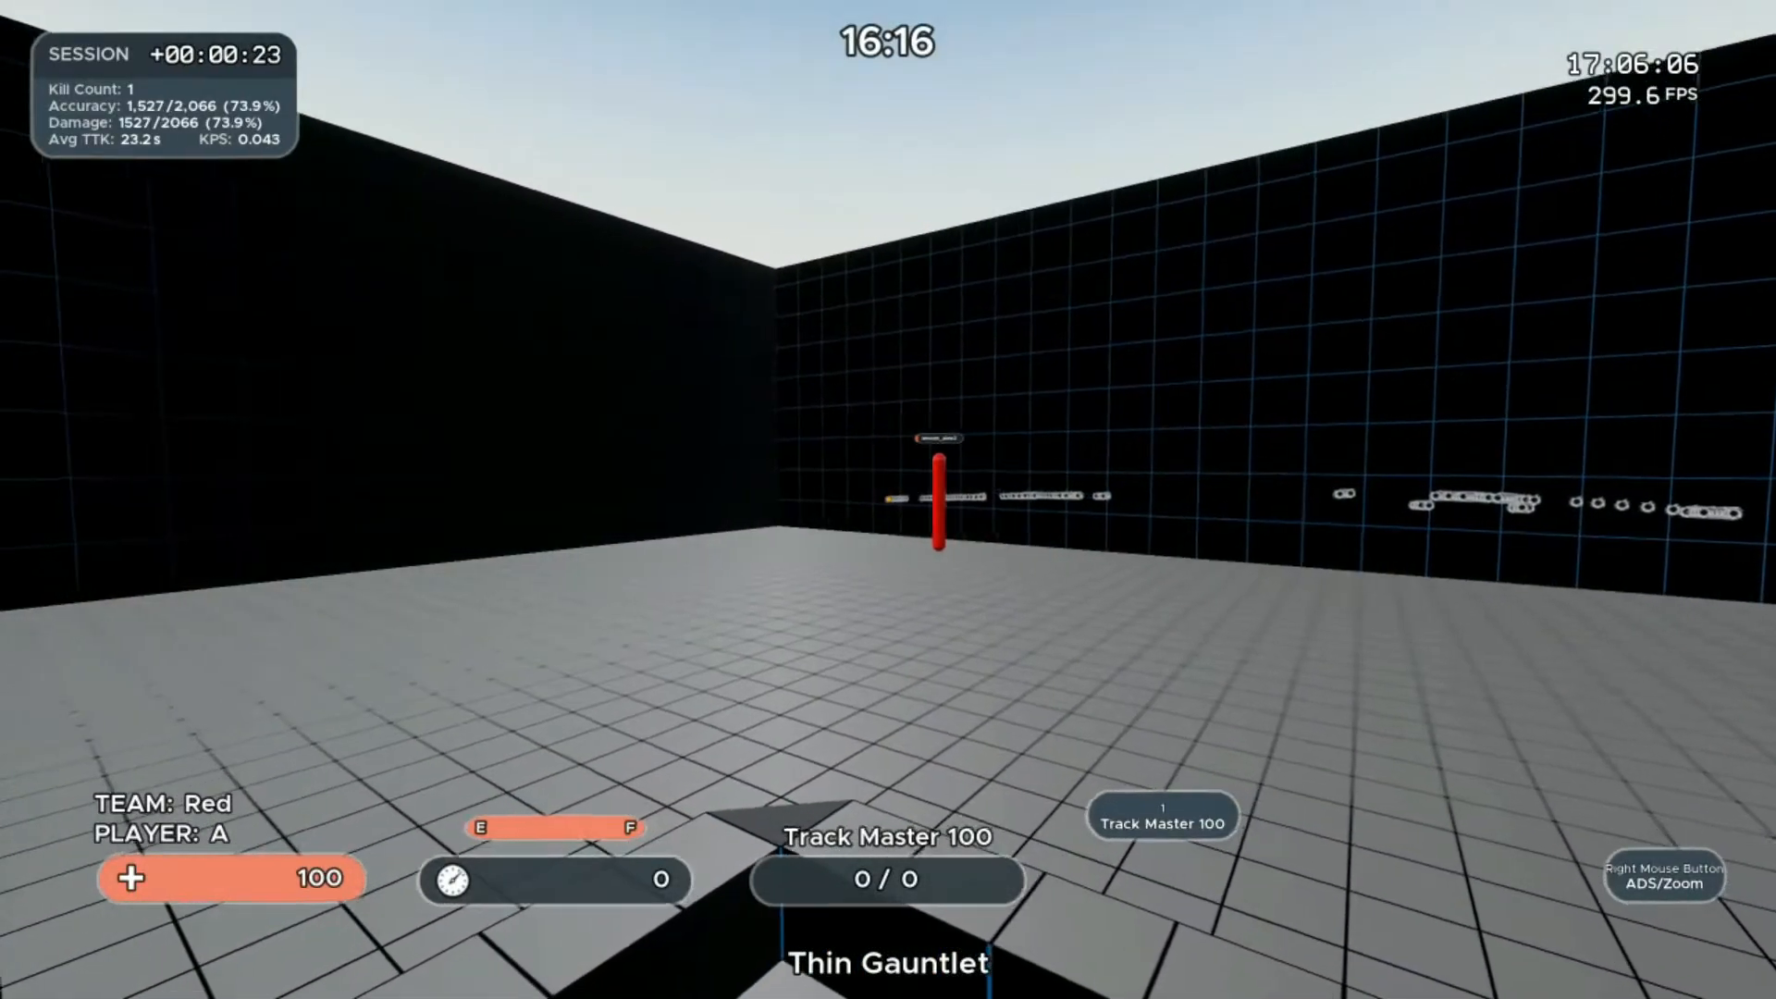
Keep firing on the thin red target in Thin Gauntlet, logging a second kill.
left_click(938, 498)
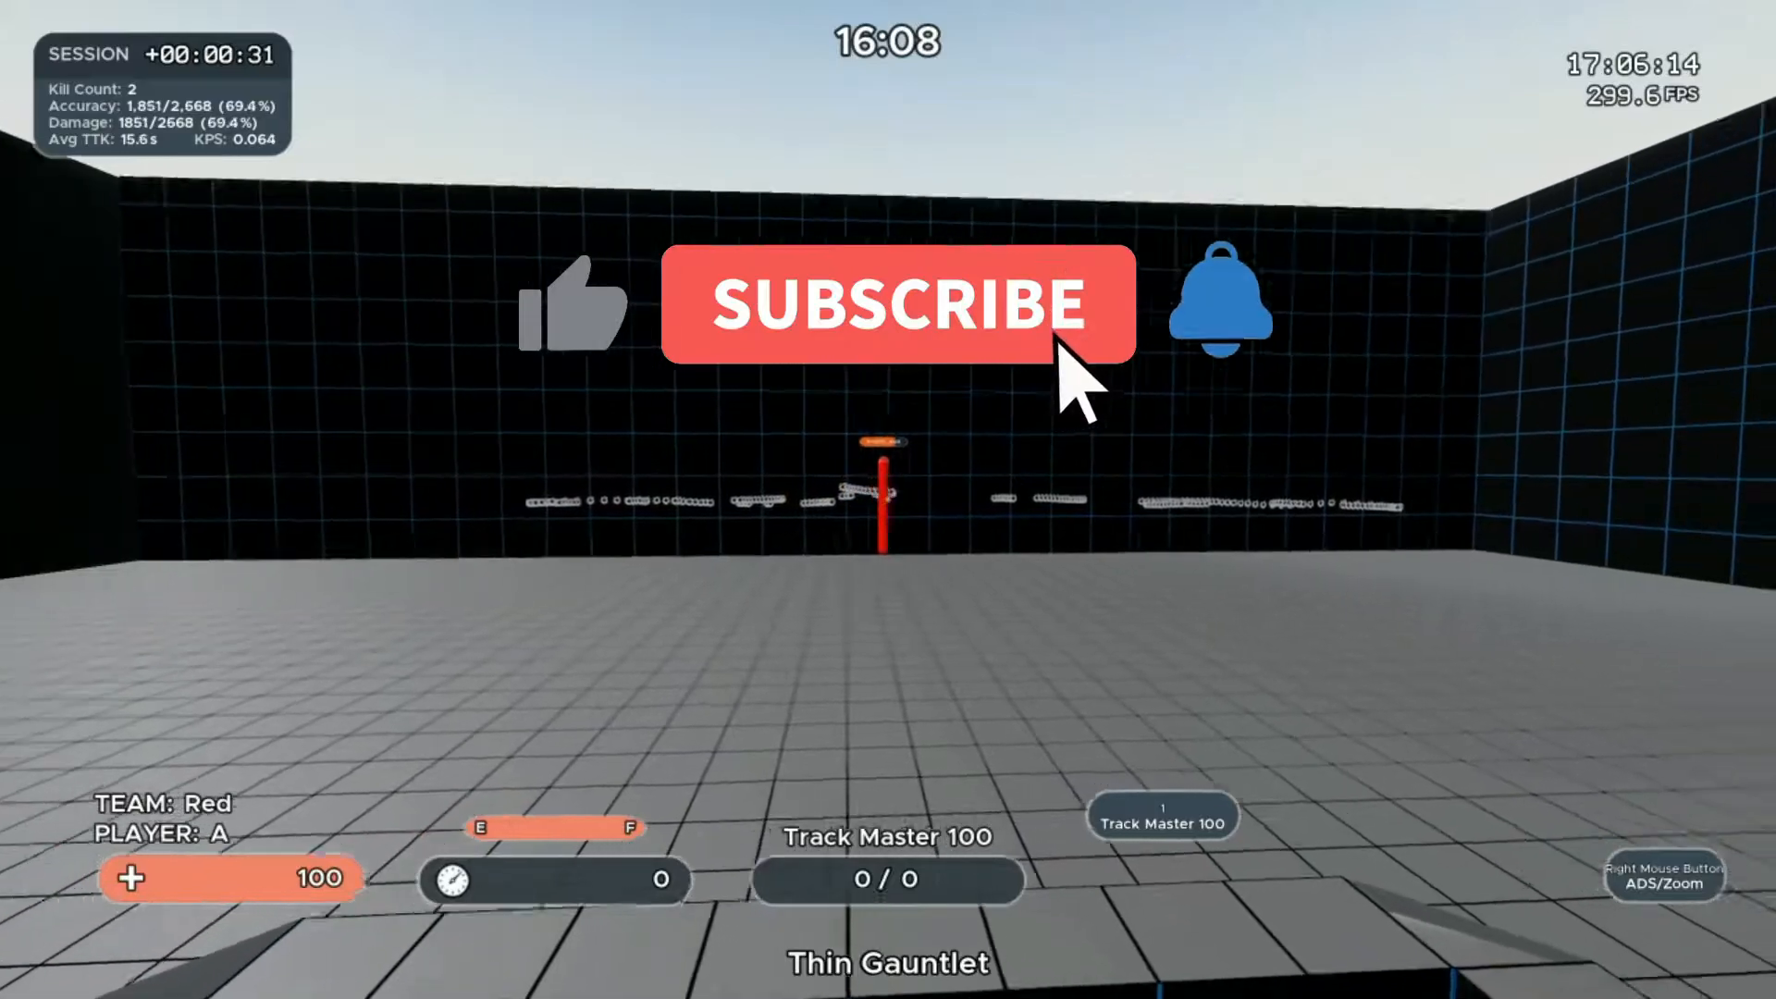
left_click(897, 303)
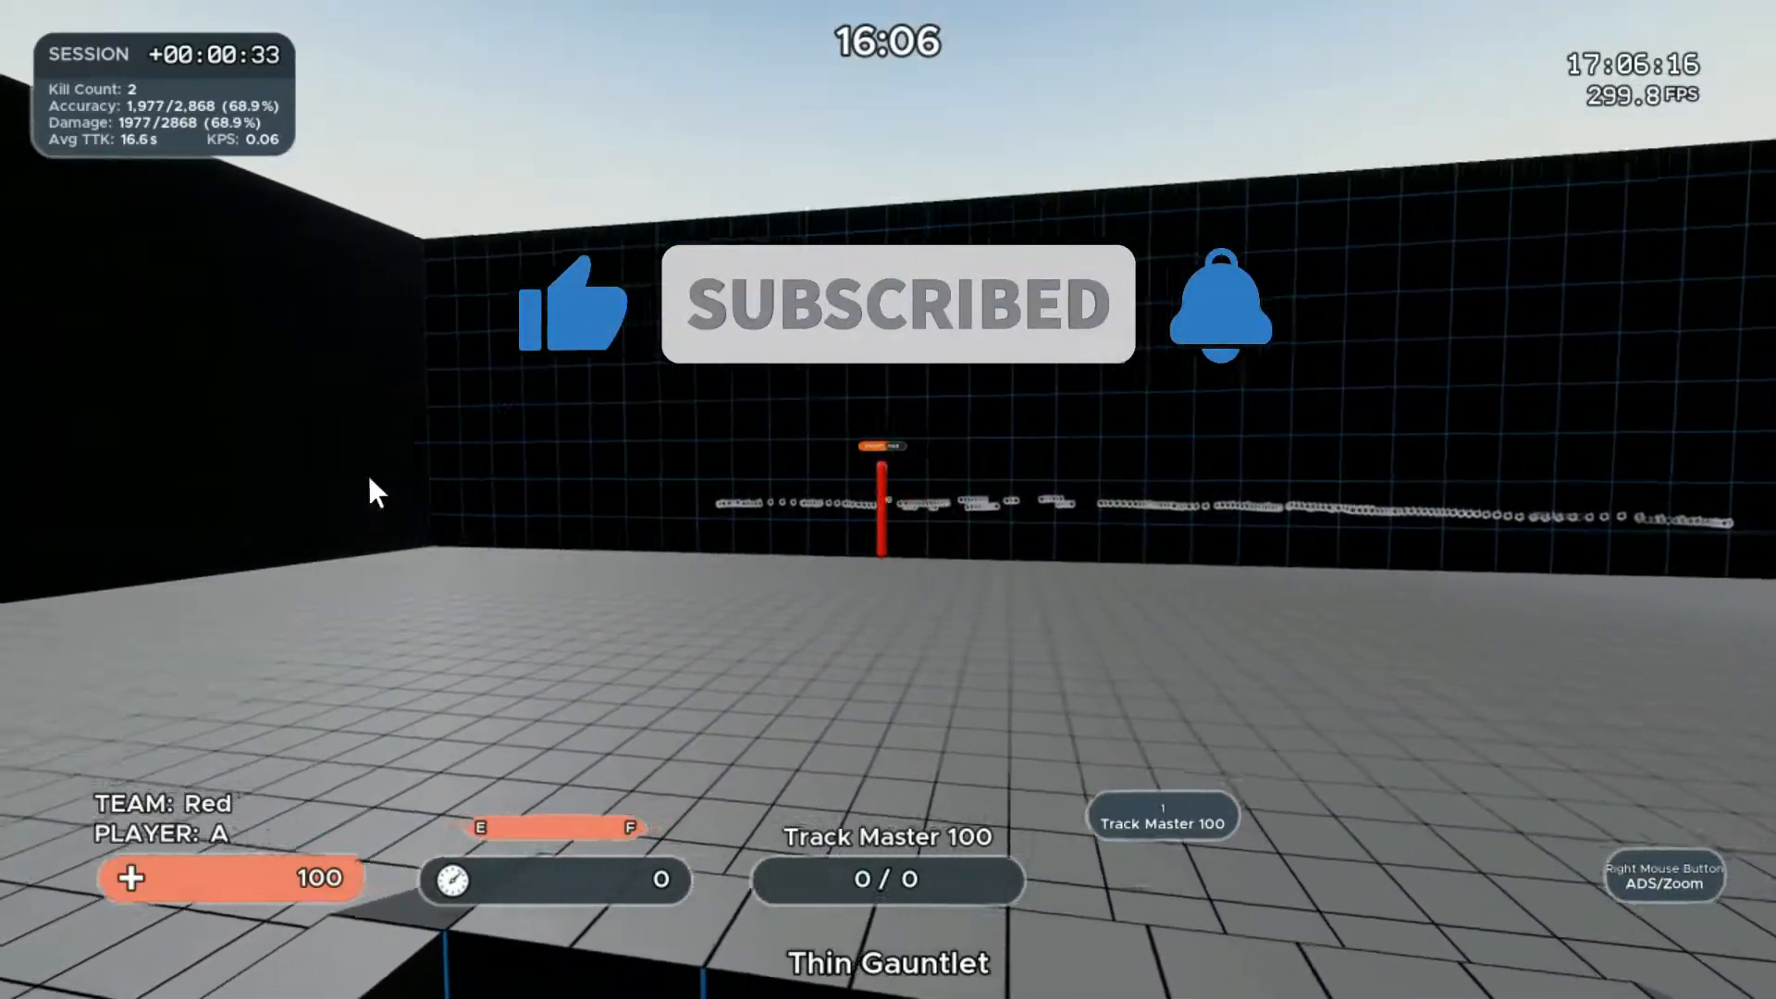